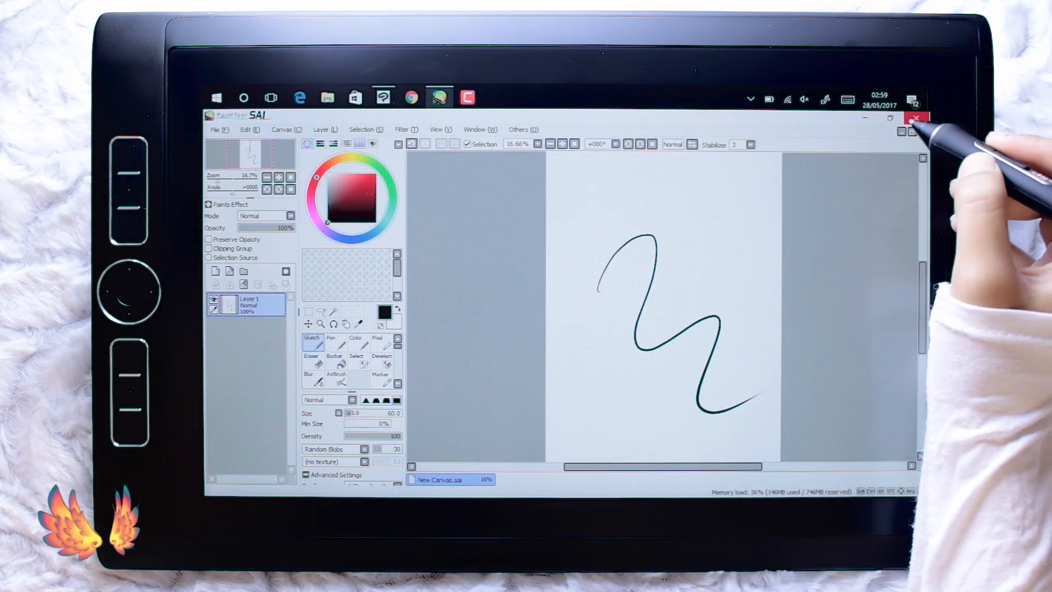
Close the PaintTool SAI and Clip Studio Paint squiggle sketches, discarding both without saving.
click(914, 118)
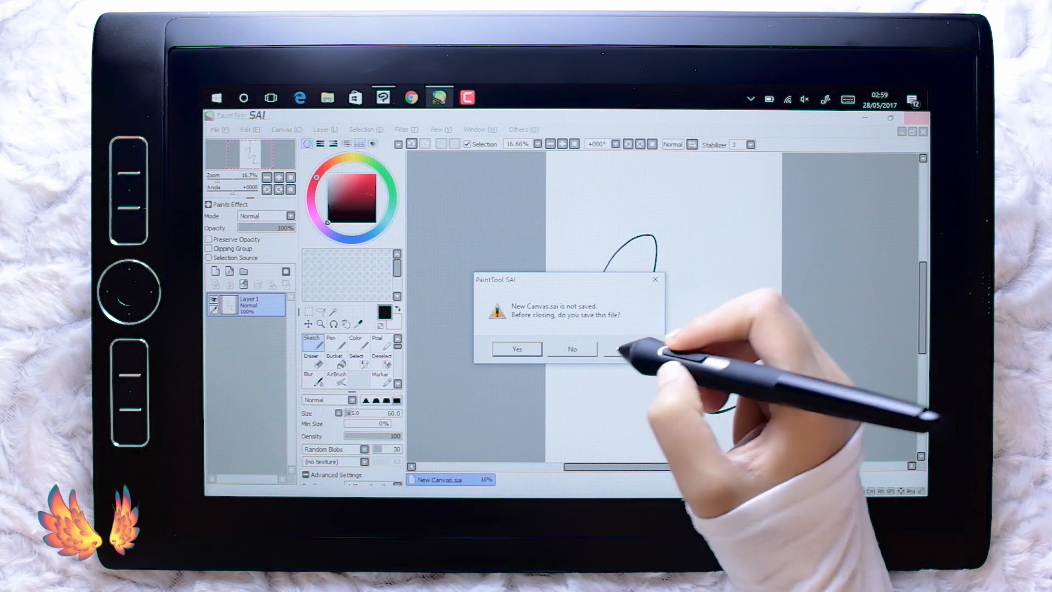
click(571, 349)
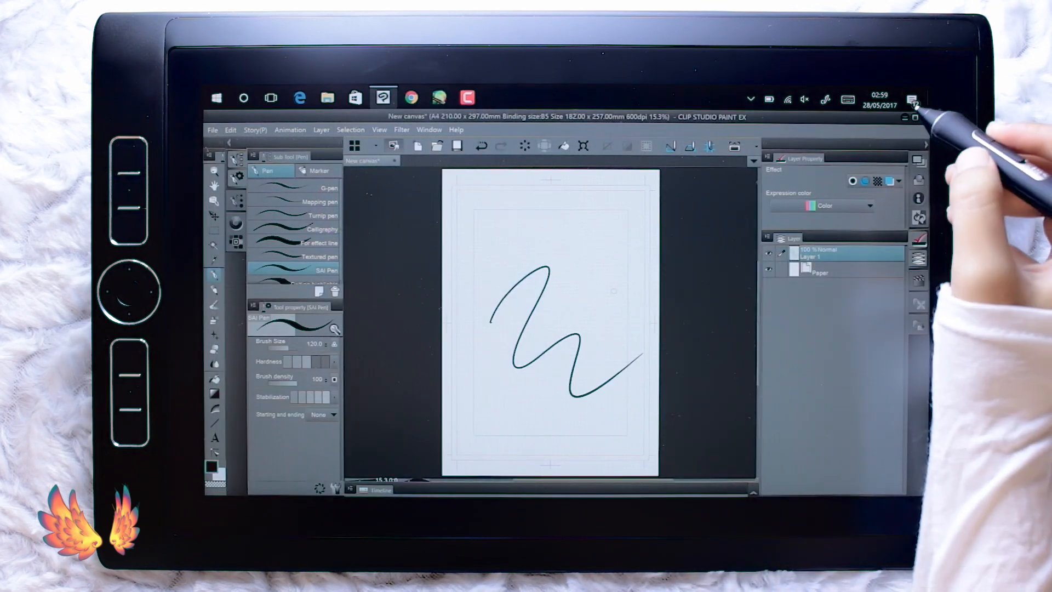
click(924, 117)
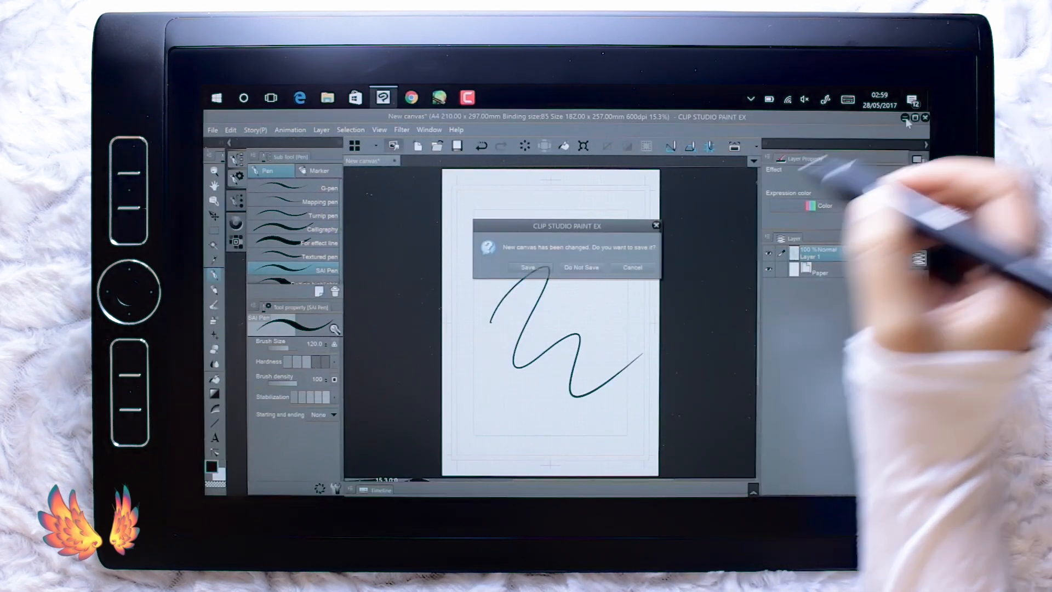
click(581, 267)
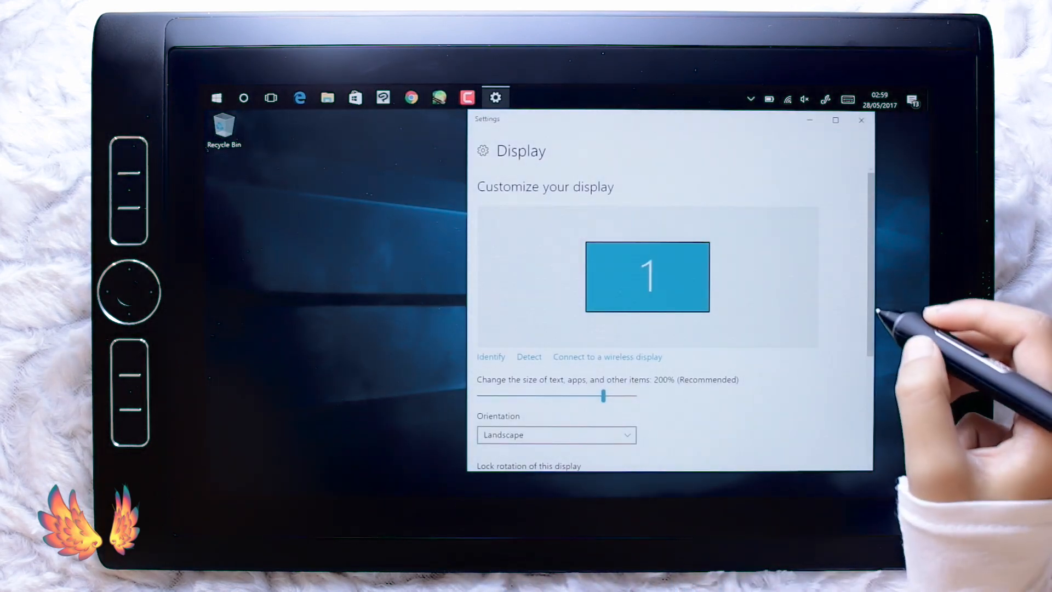
Set Windows display scaling for text, apps and other items to 150%.
scroll(down, 3)
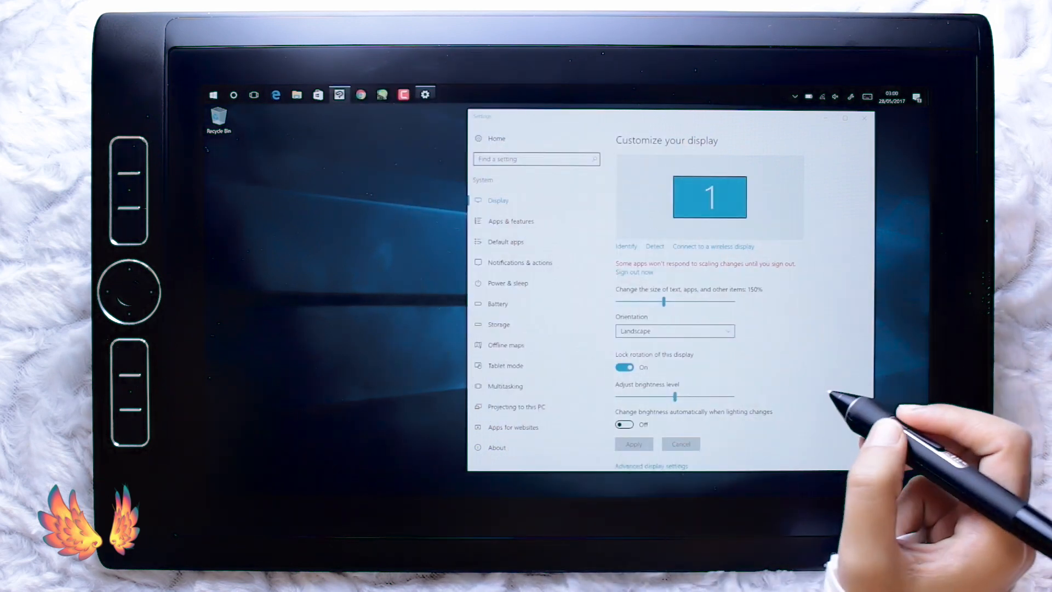
click(403, 94)
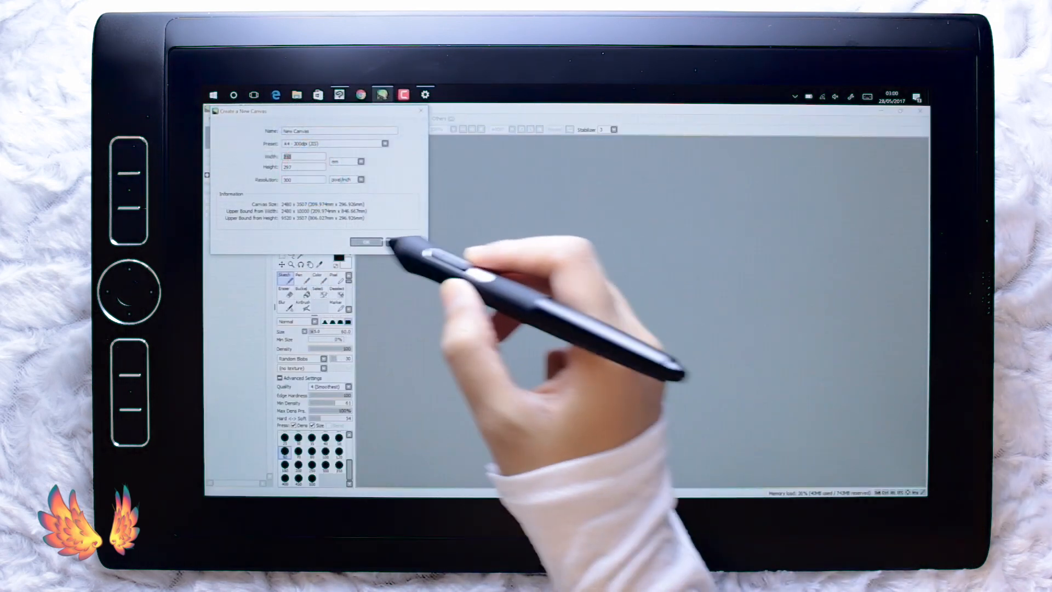
Create a new canvas using the A4 300dpi preset.
click(385, 242)
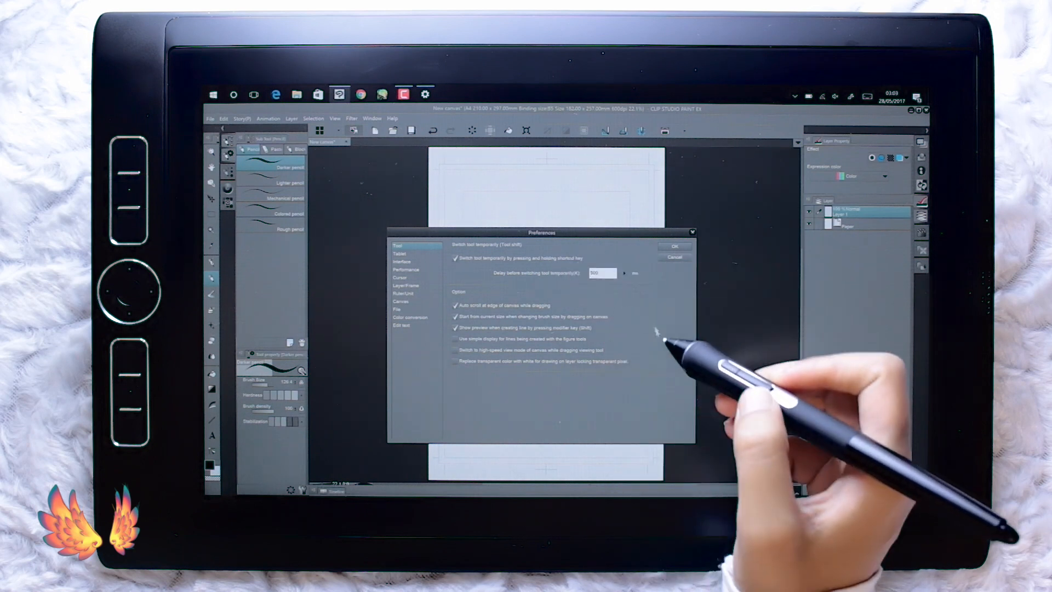
Set the tablet service in Preferences' Tablet category to Tablet PC instead of Wintab.
click(400, 254)
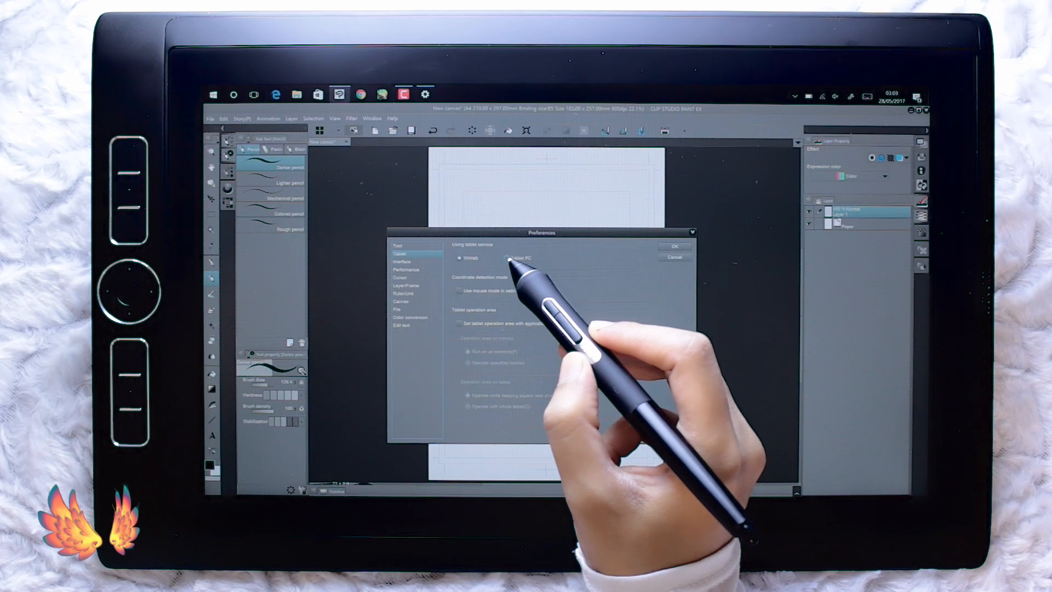
click(508, 257)
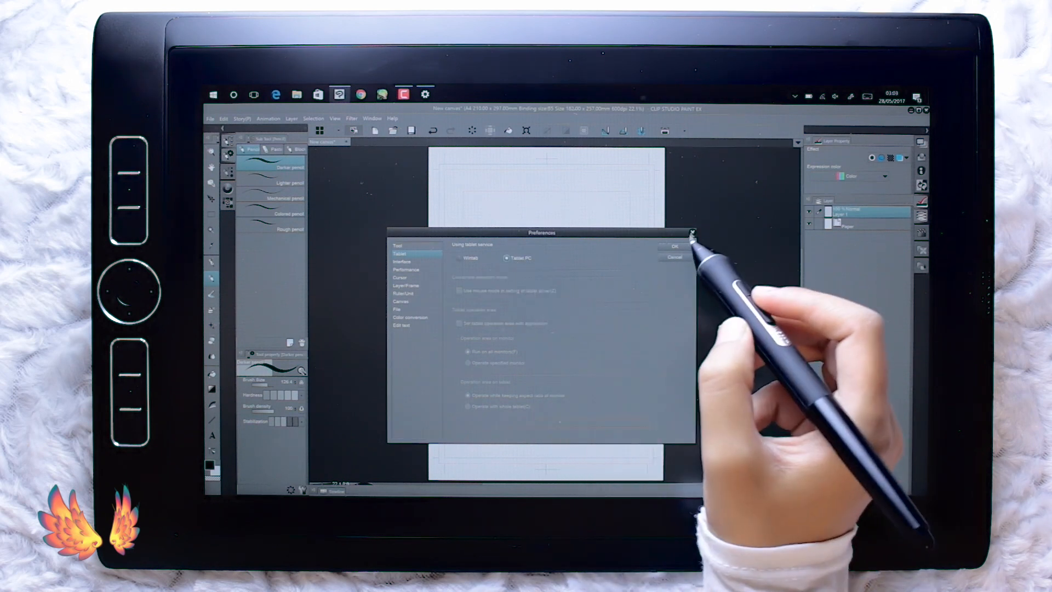
Confirm the Tablet PC preference and draw a curly pen test stroke on the canvas.
click(676, 246)
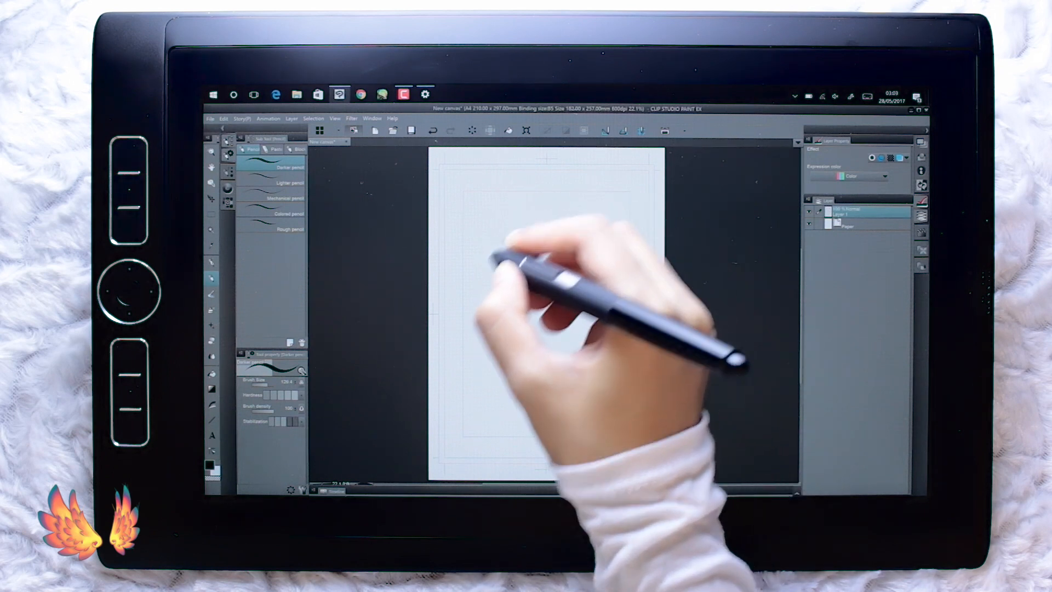
drag(537, 235, 591, 409)
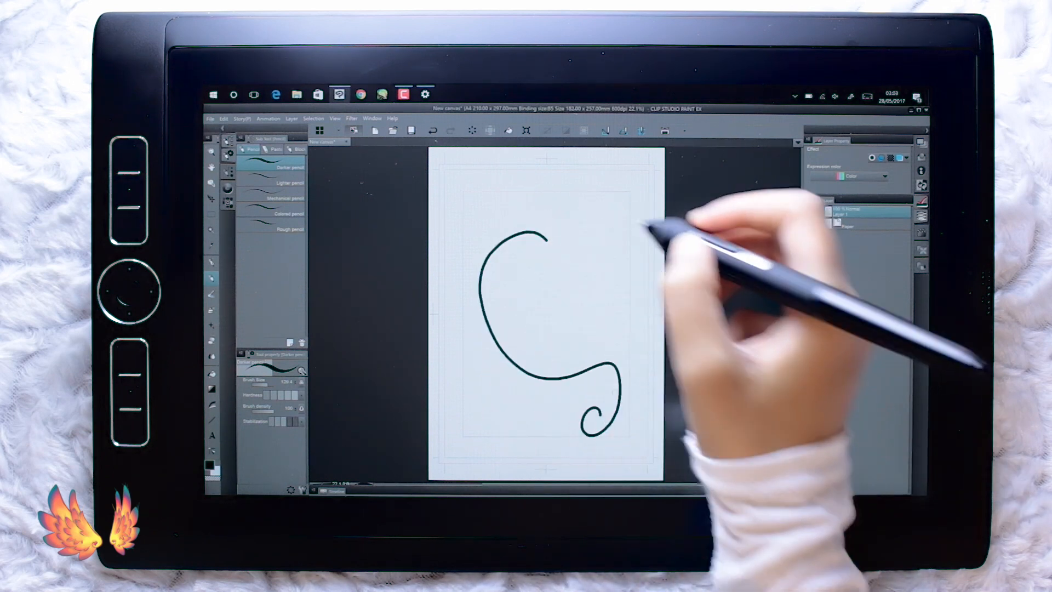